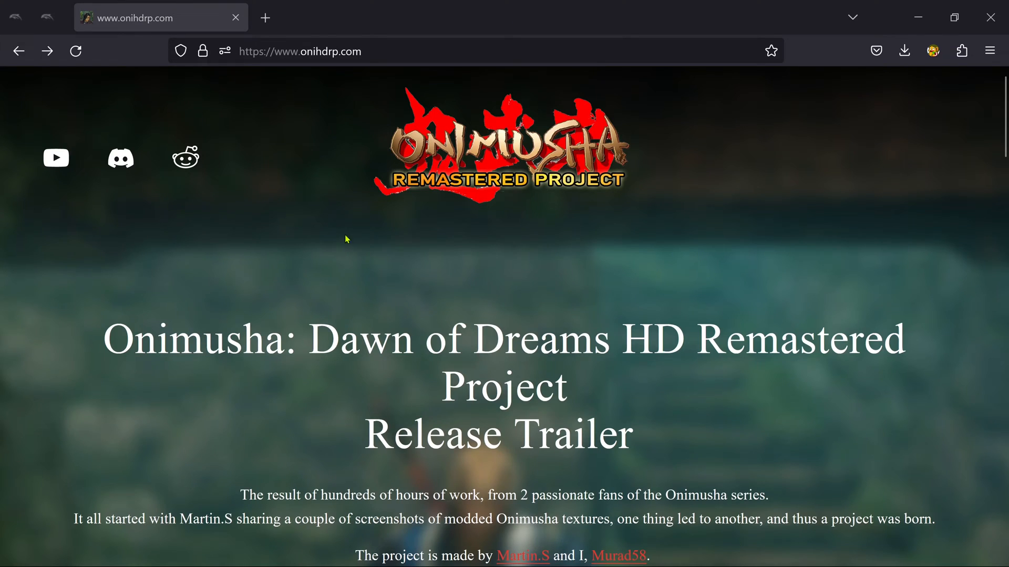
Step: From the site footer reach the download page and start the DoD2.5.zip Dropbox download
scroll(down, 3)
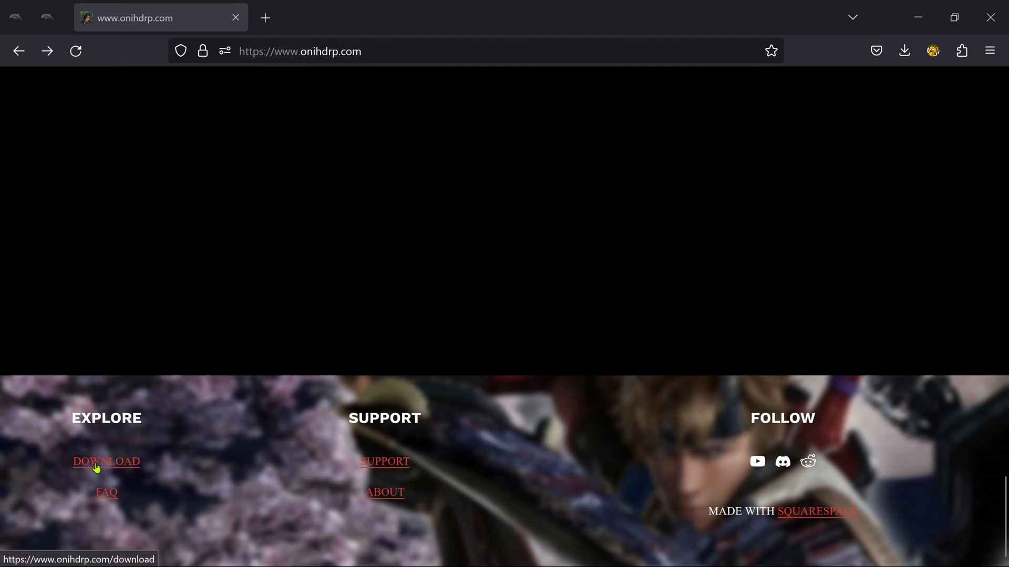
click(105, 461)
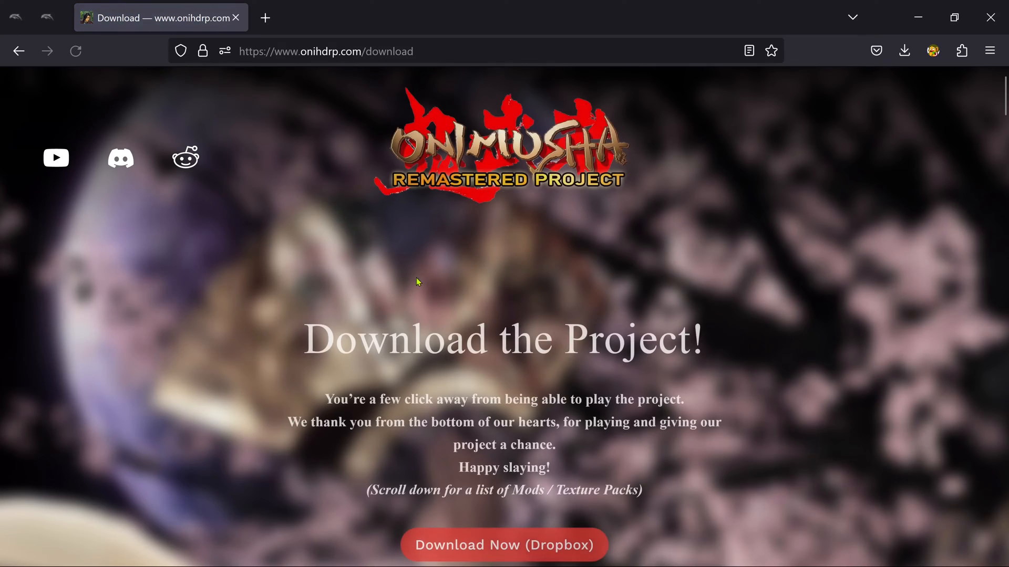
scroll(down, 3)
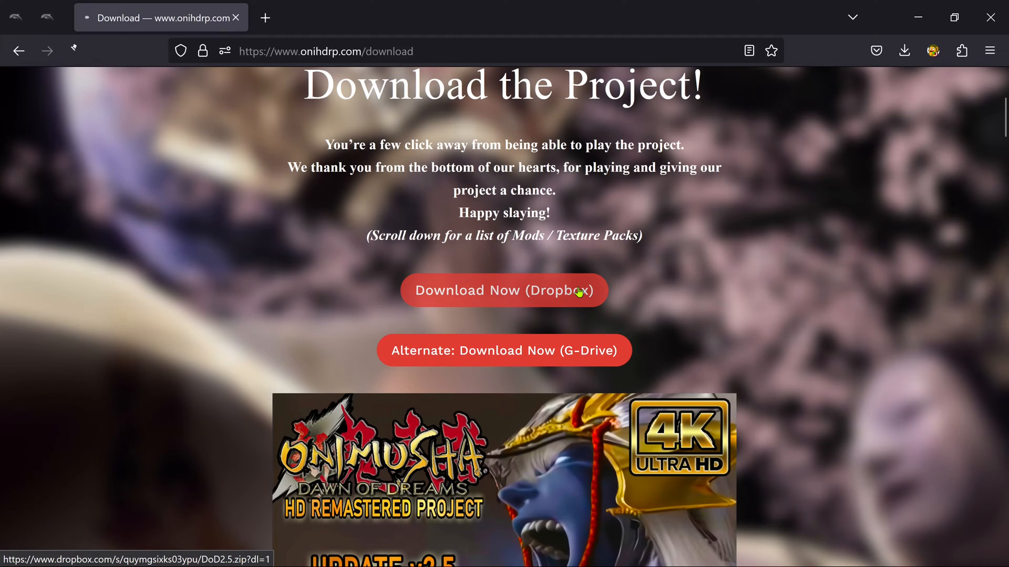
click(503, 290)
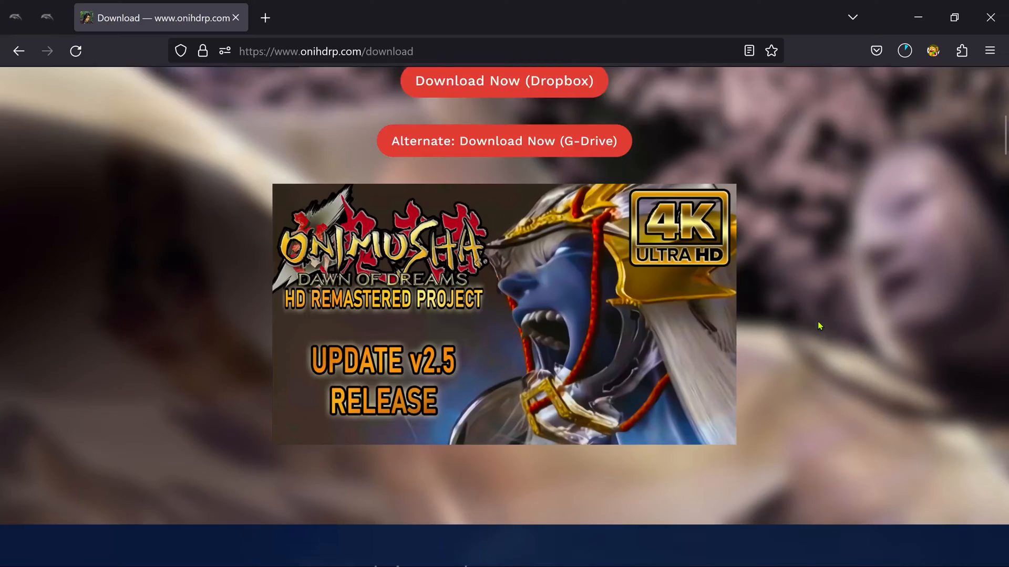
Step: Browse the Mods / Texture Packs list, then minimize the browser to show the desktop
scroll(down, 3)
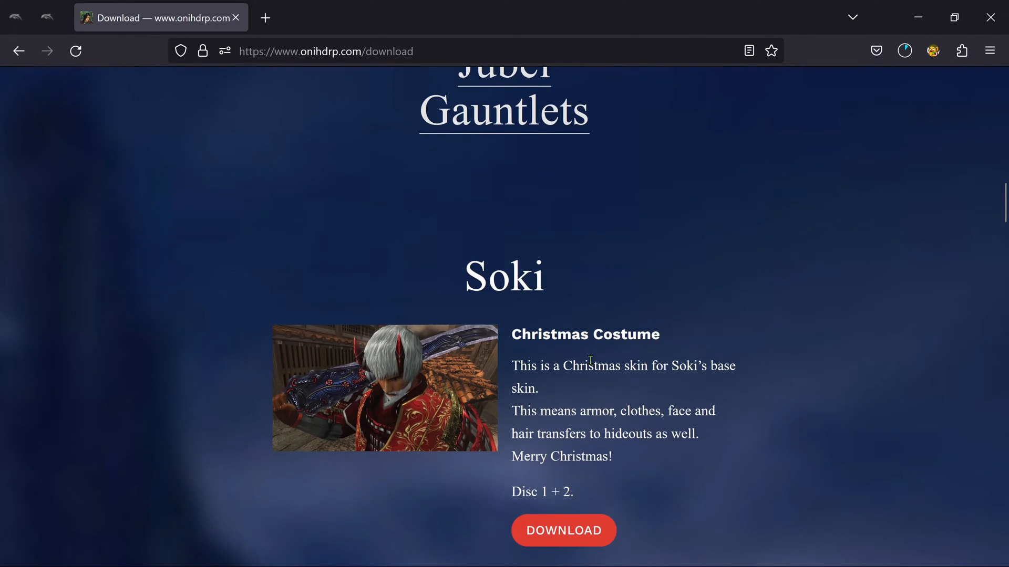
scroll(down, 3)
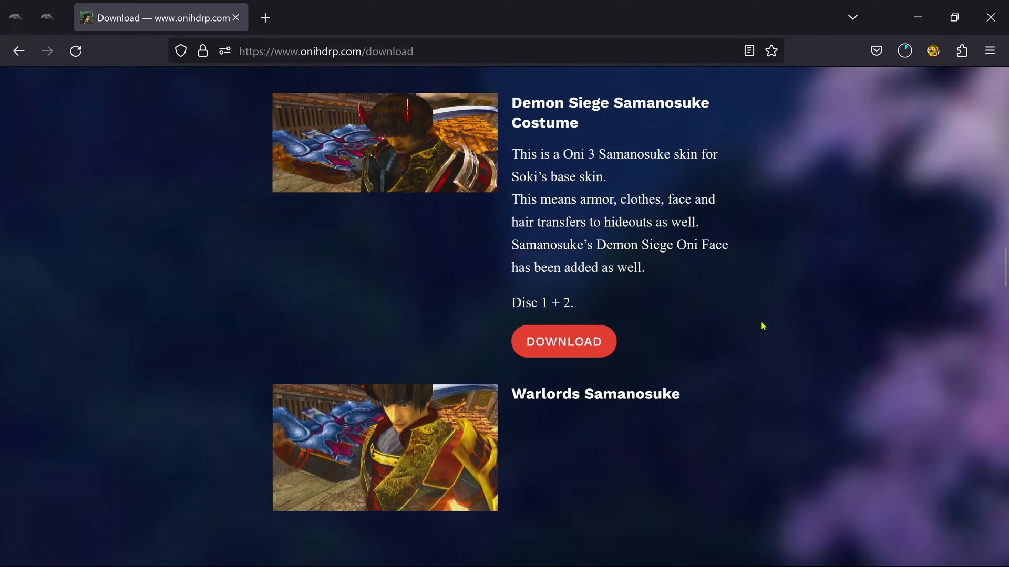
scroll(down, 3)
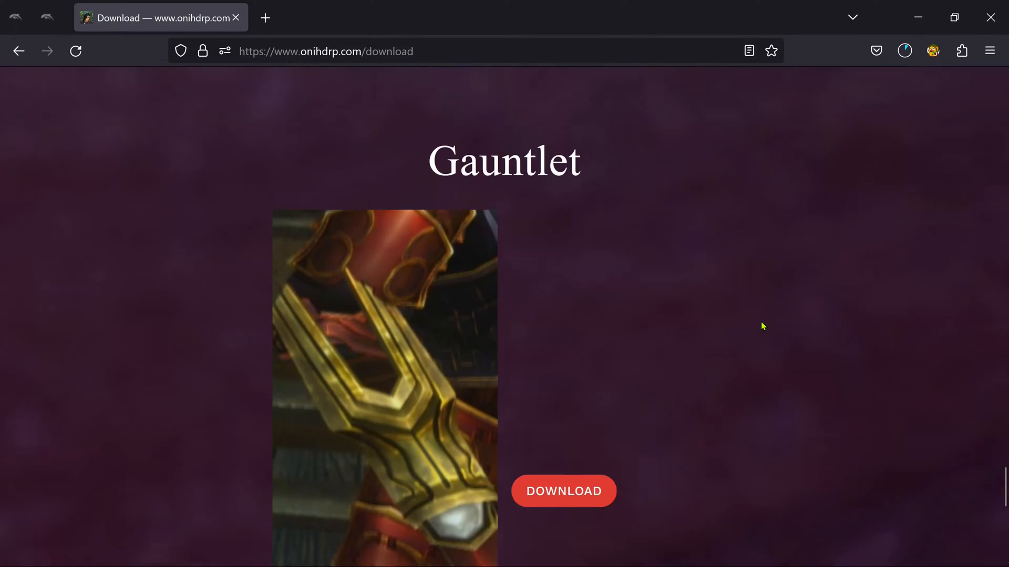
scroll(down, 3)
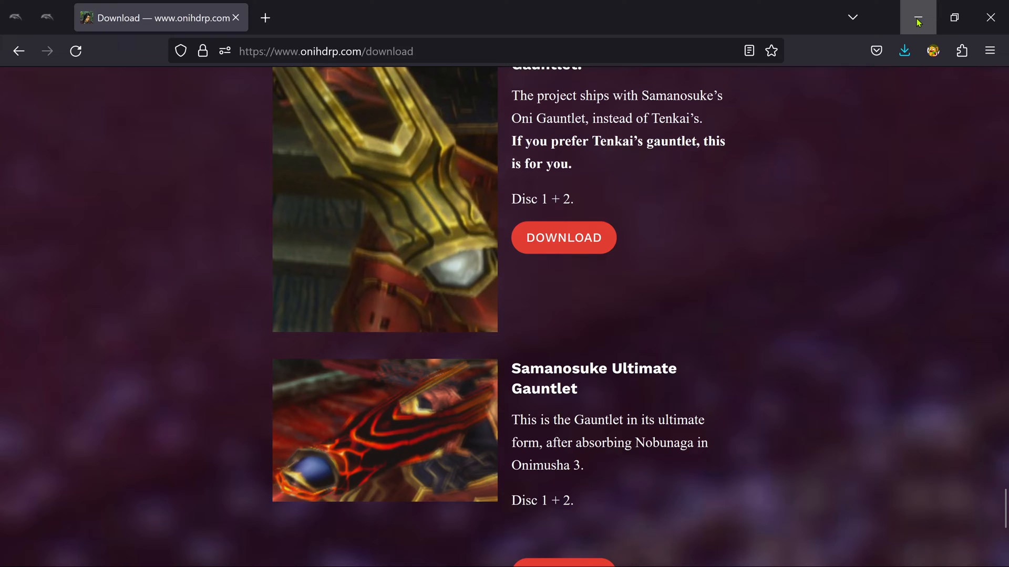
click(918, 18)
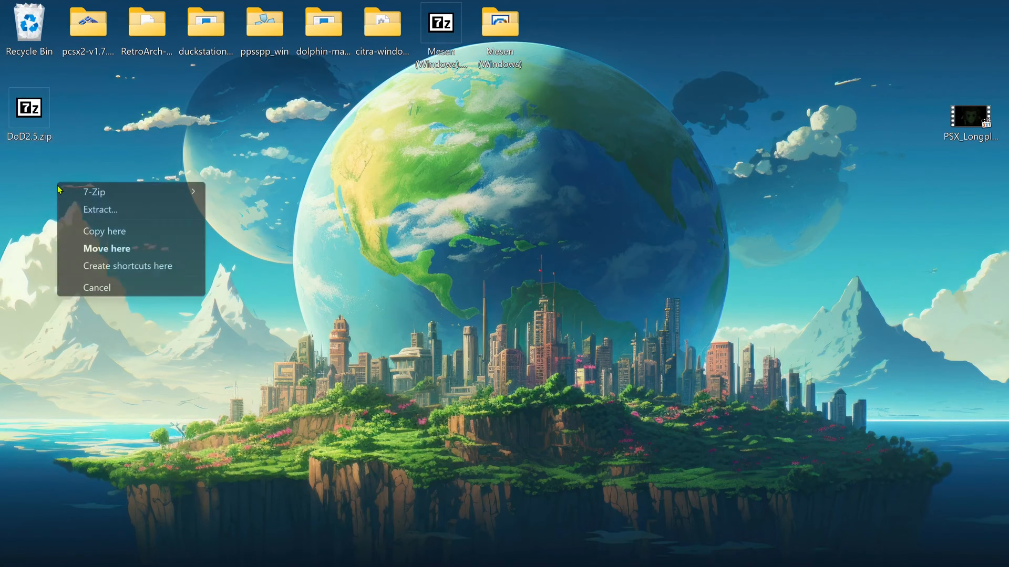
mouse_move(95, 191)
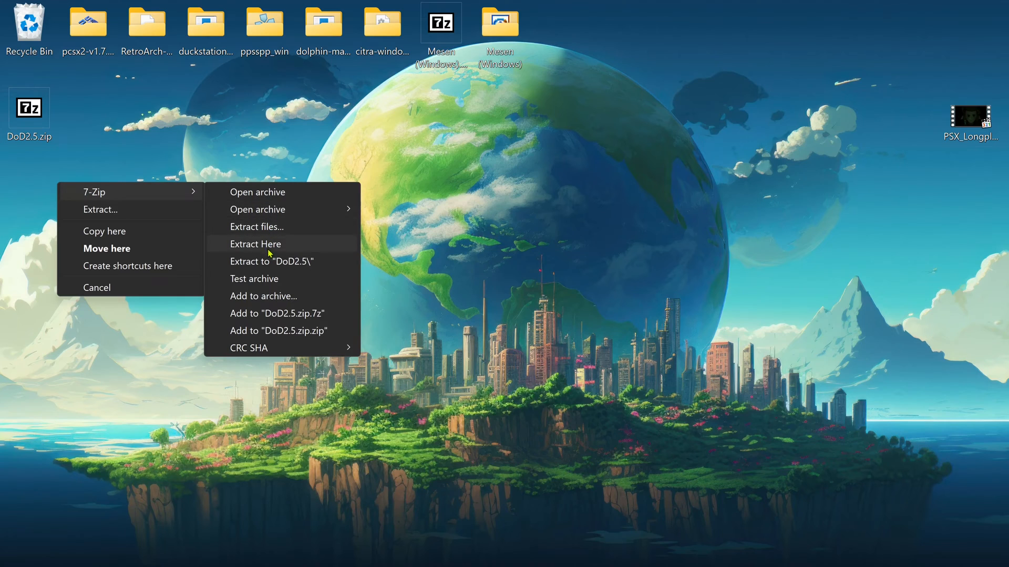
Step: Extract DoD2.5.zip here with 7-Zip and open the new DoD2.5 folder
click(255, 244)
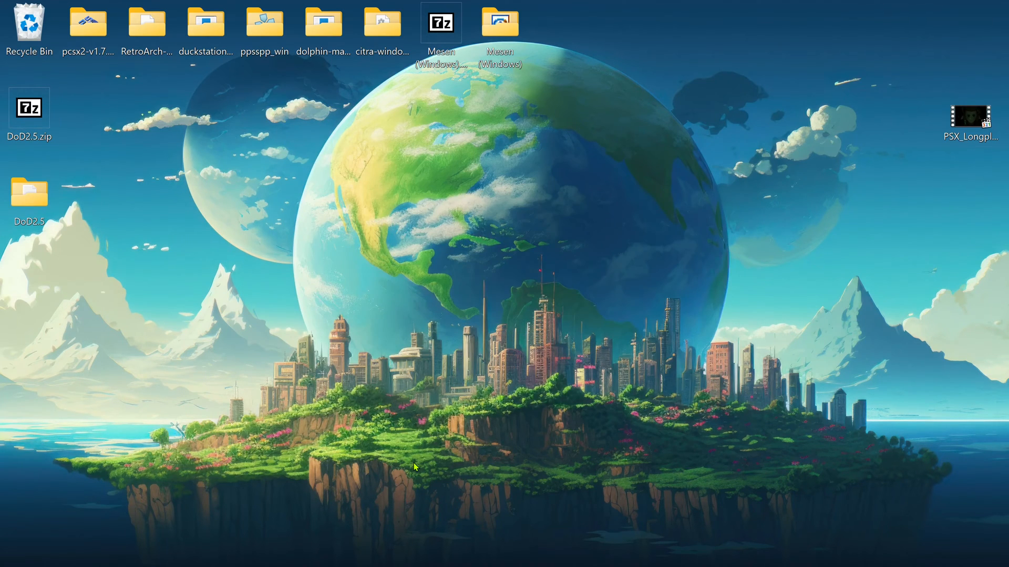
click(30, 193)
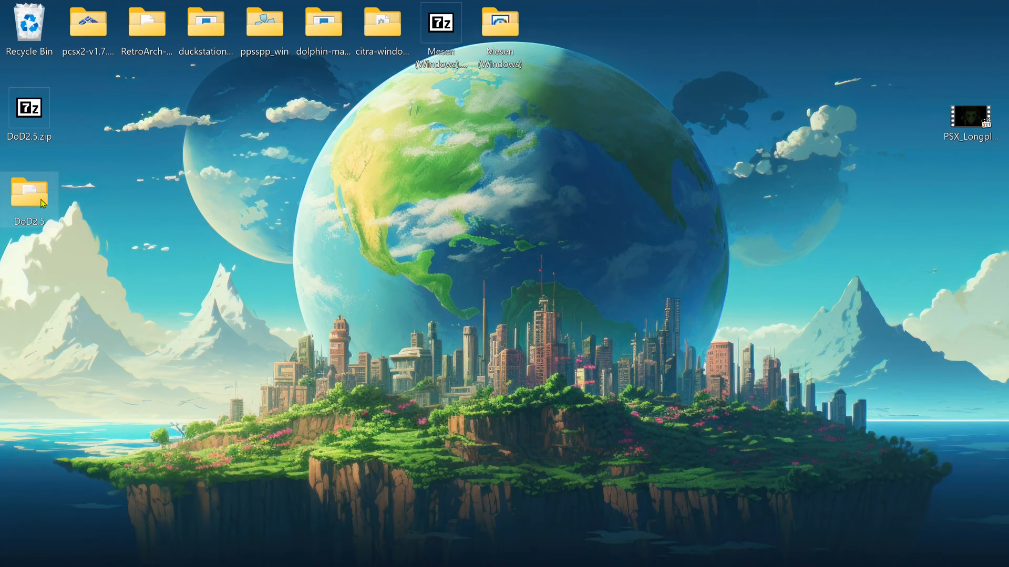
double_click(30, 194)
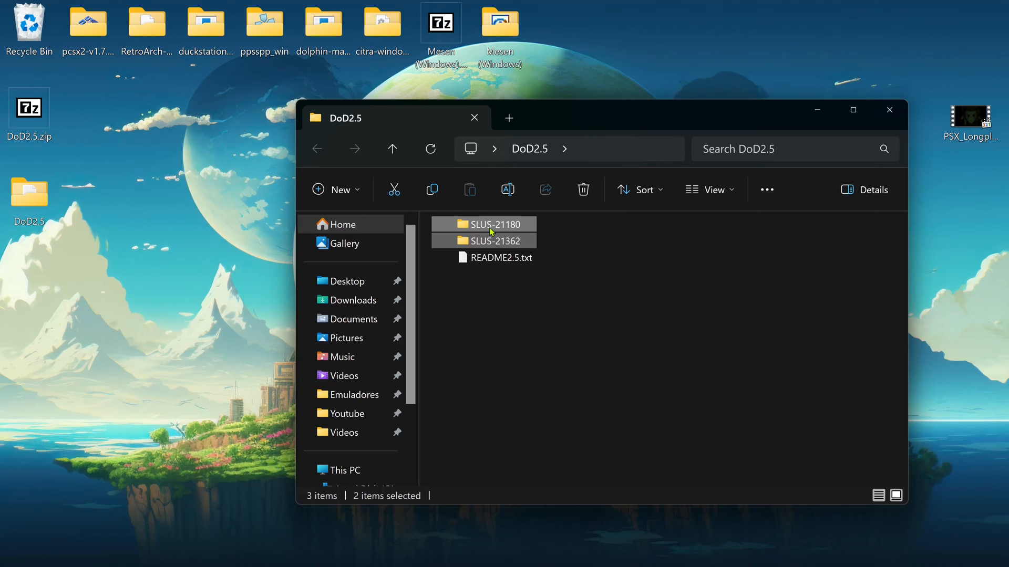
Step: Copy the SLUS-21180 and SLUS-21362 folders into Documents\PCSX2\textures
right_click(489, 232)
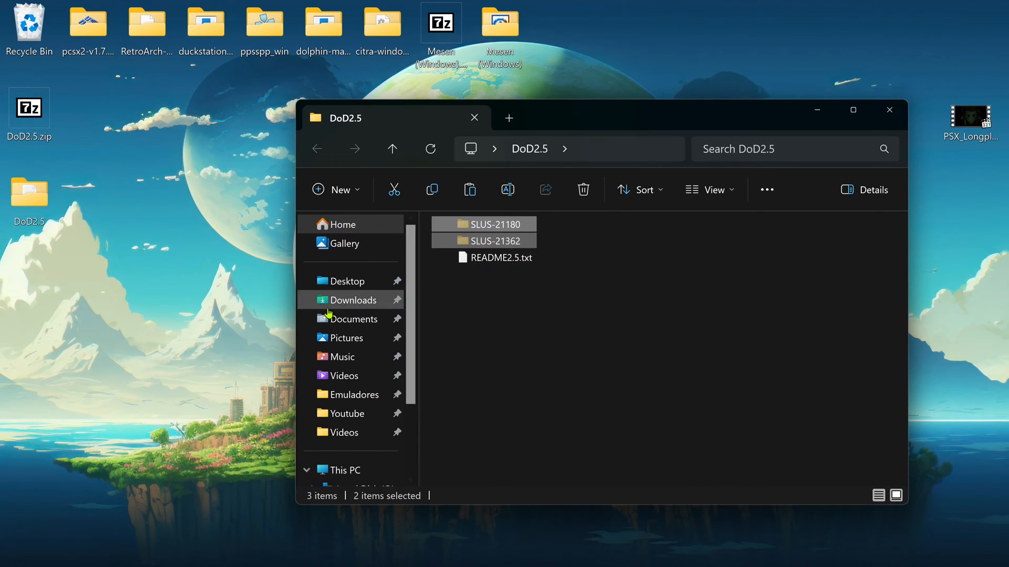
click(354, 318)
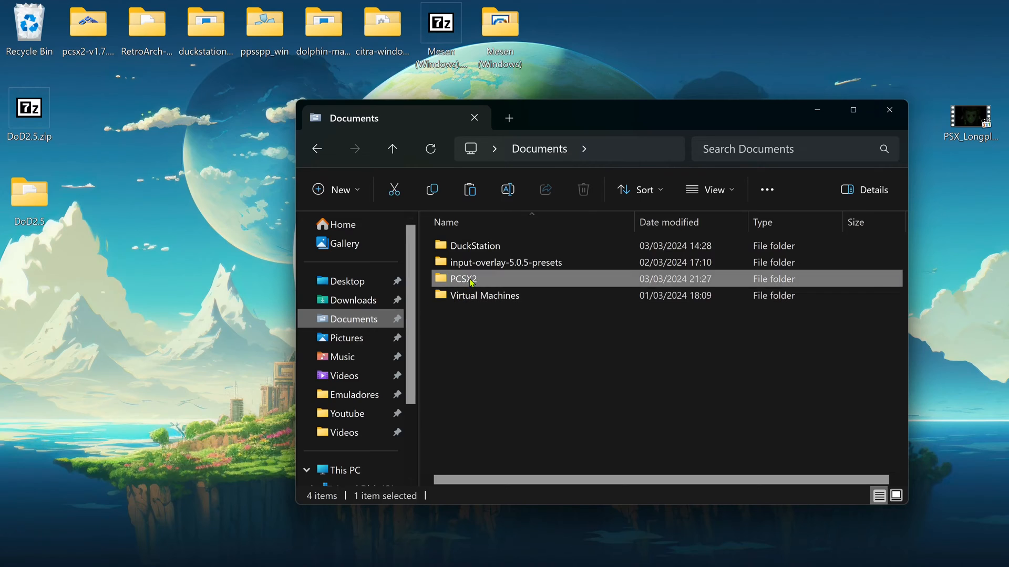
double_click(462, 278)
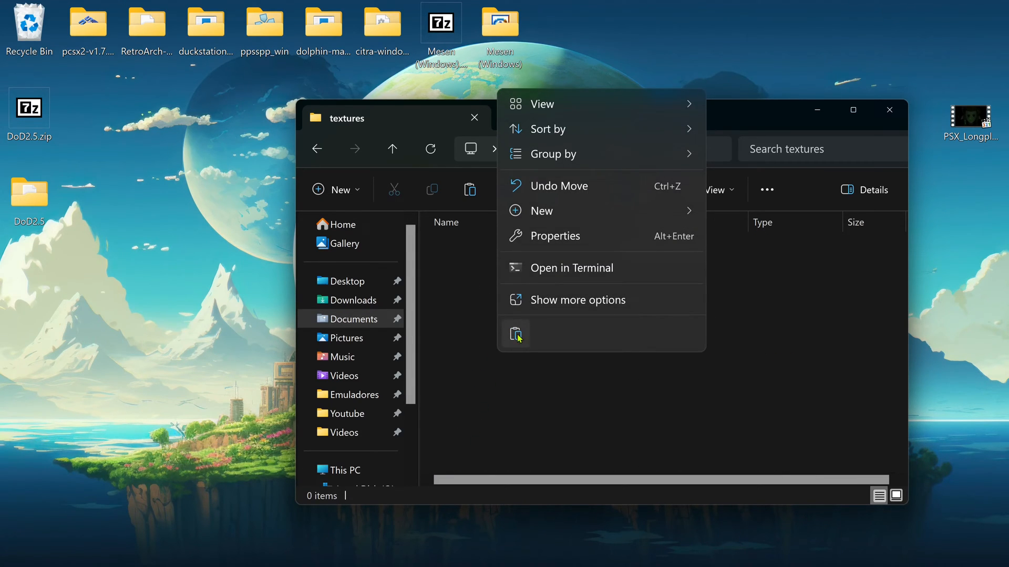
mouse_move(515, 335)
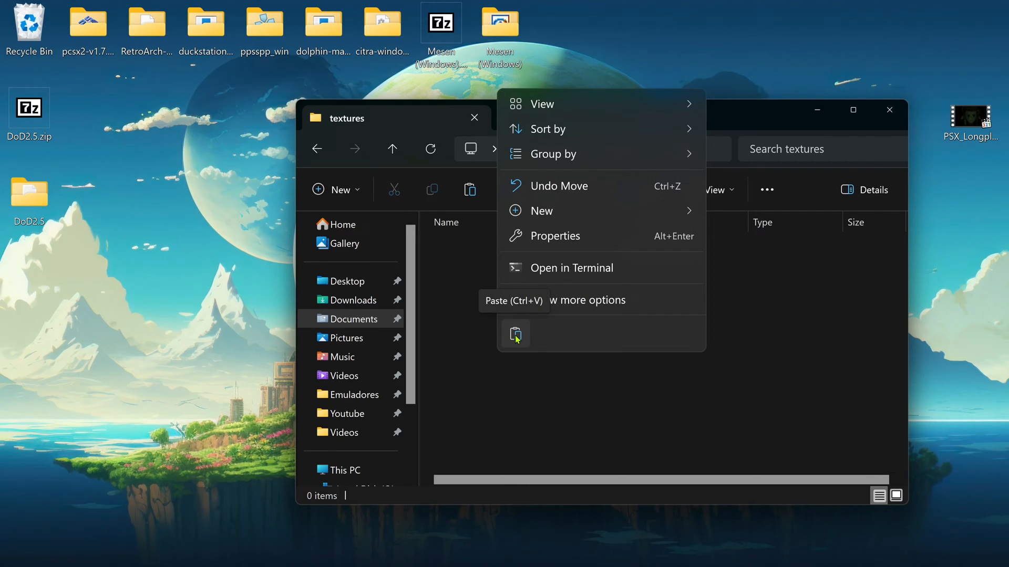
click(515, 334)
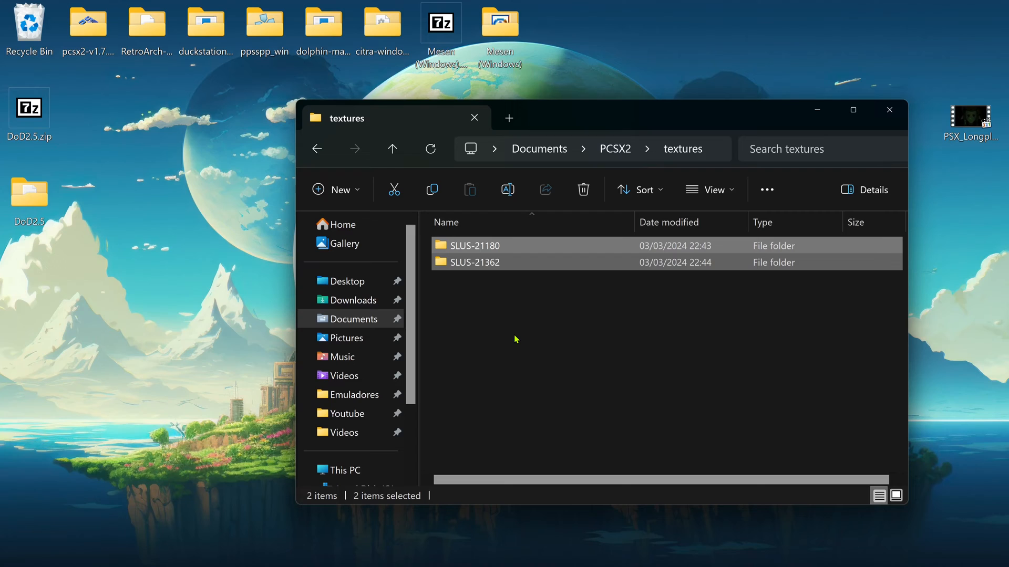
click(515, 340)
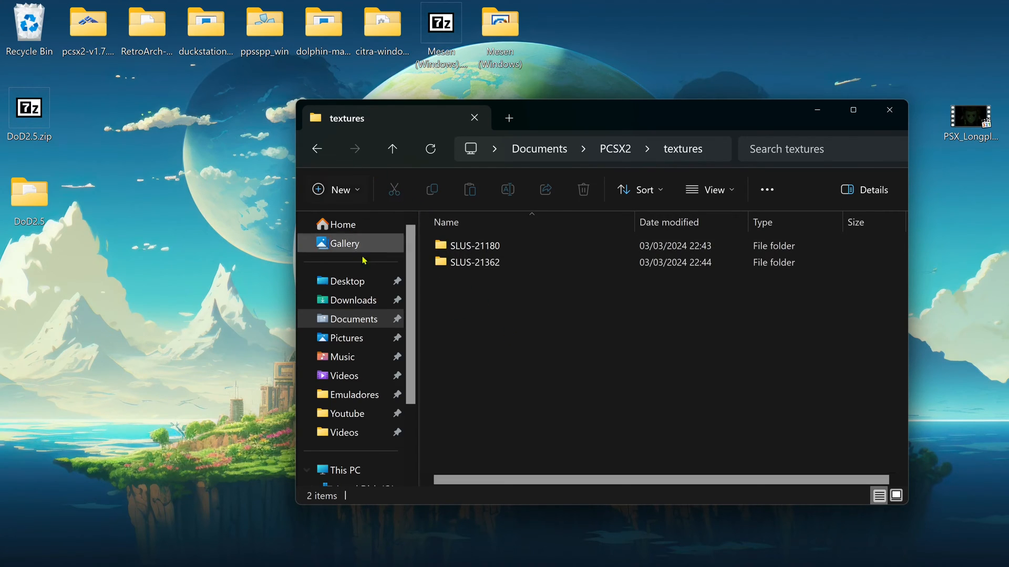
click(539, 148)
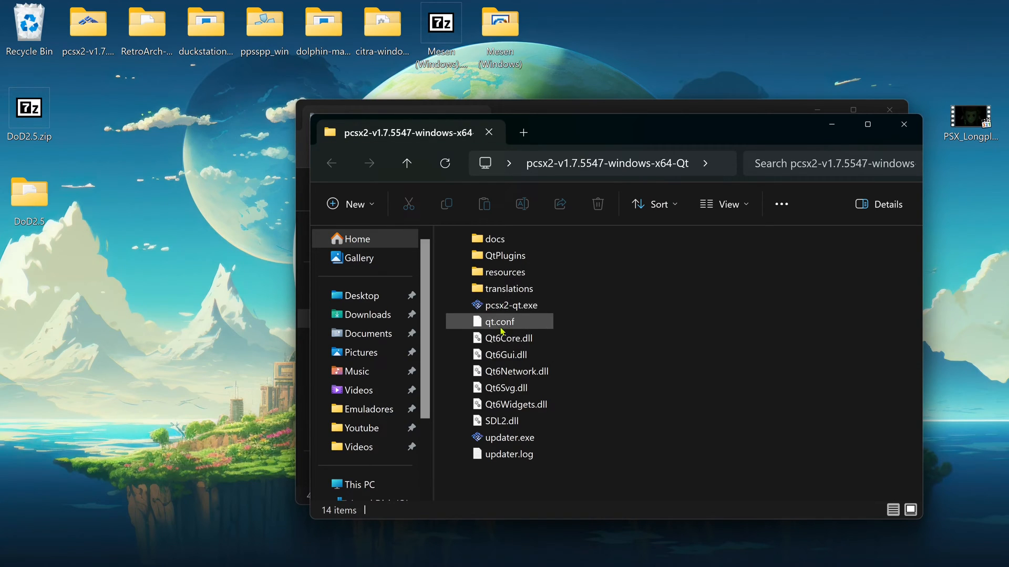
mouse_move(515, 305)
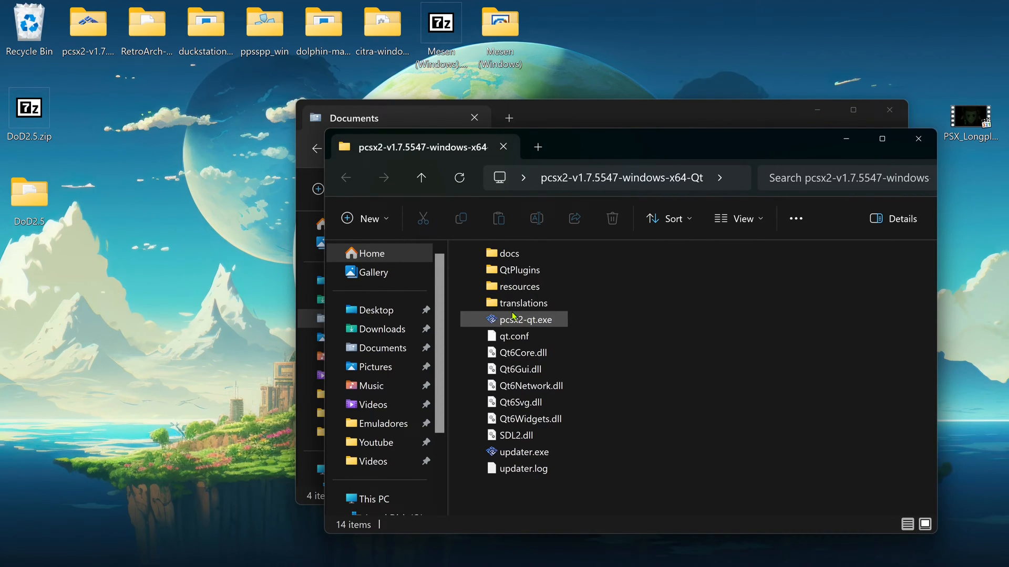
Step: Launch pcsx2-qt.exe from the pcsx2-v1.7.5547-windows-x64-Qt folder
double_click(522, 320)
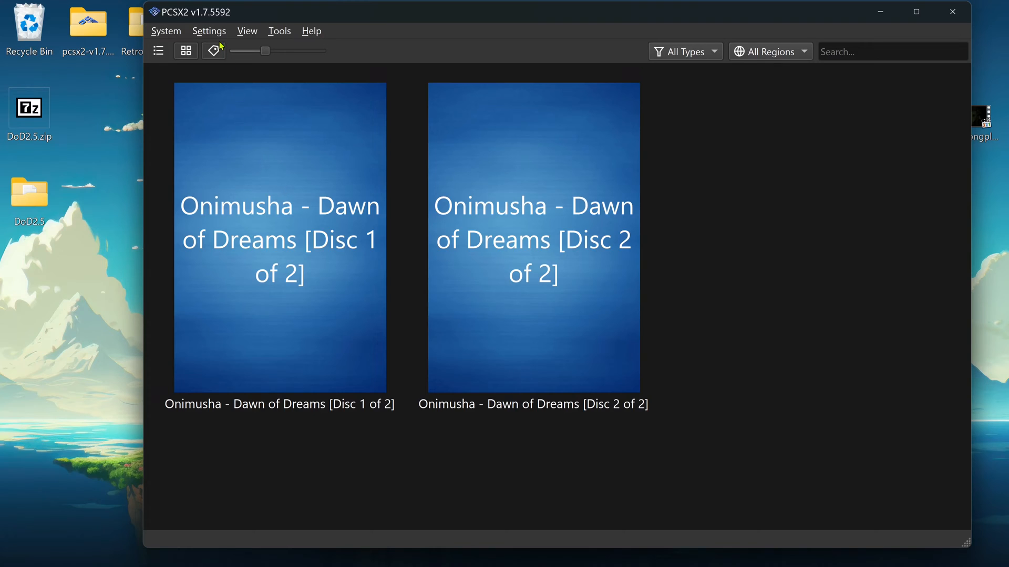
click(208, 30)
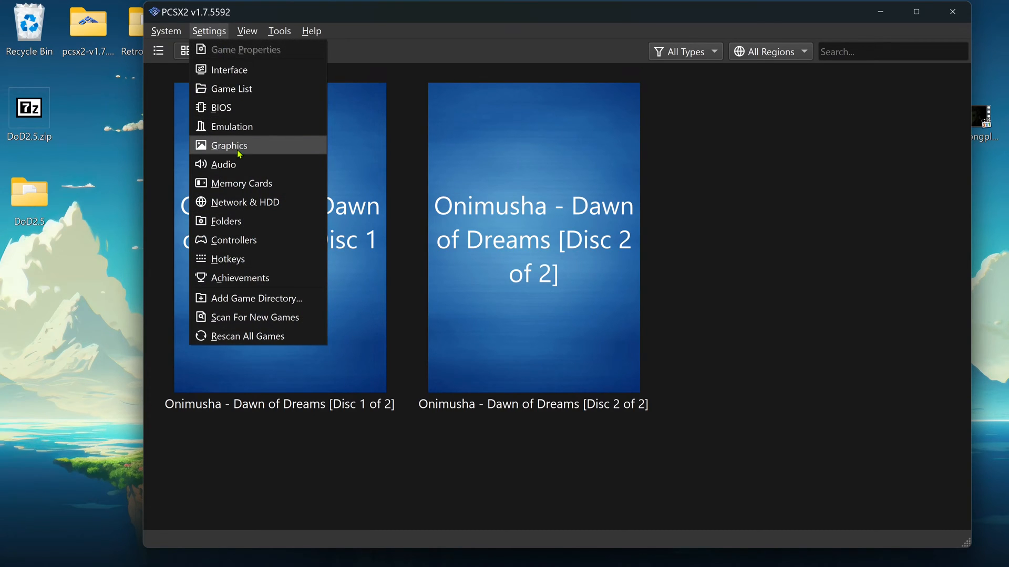
click(228, 145)
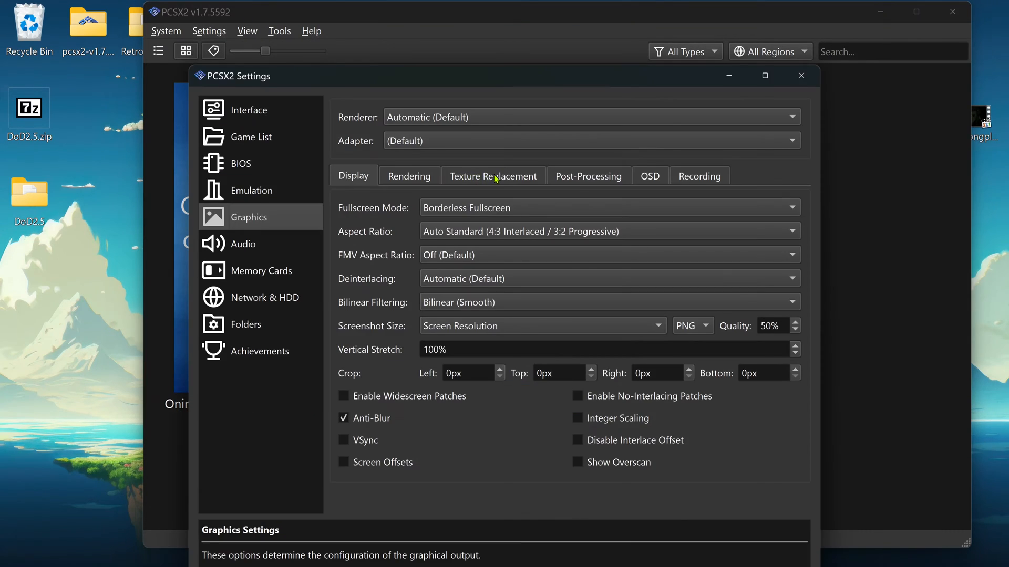
click(493, 175)
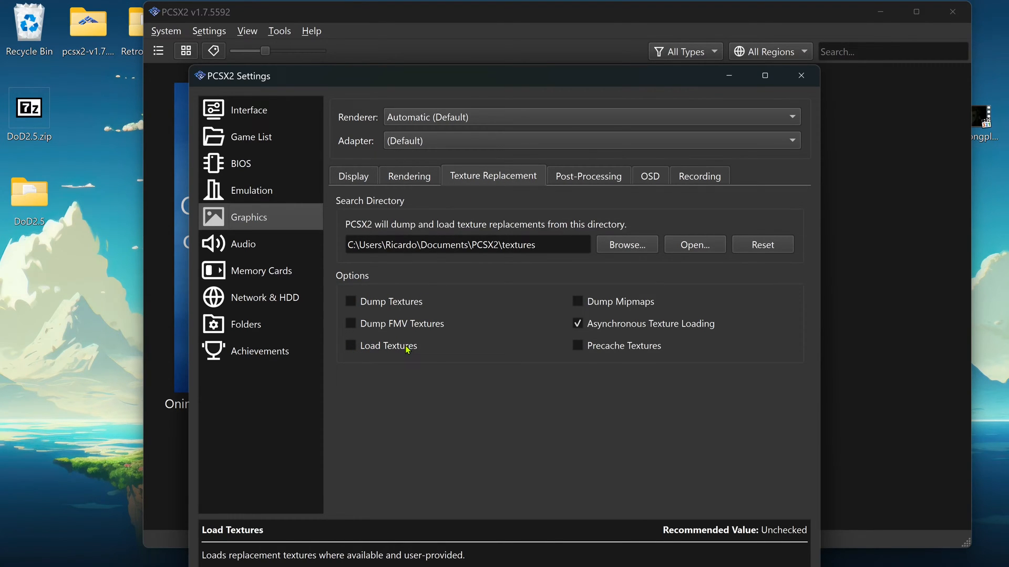
click(801, 75)
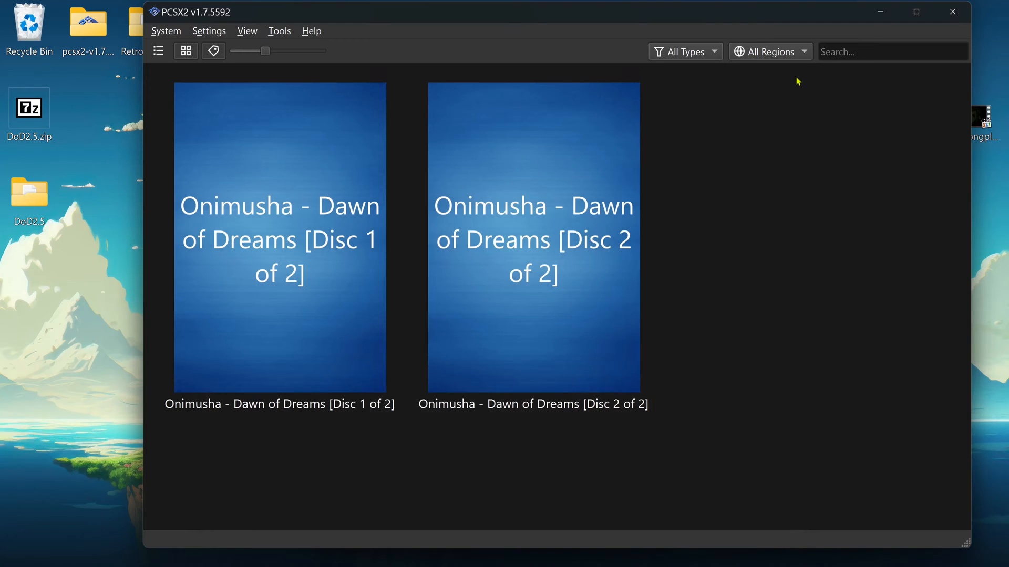
mouse_move(278, 167)
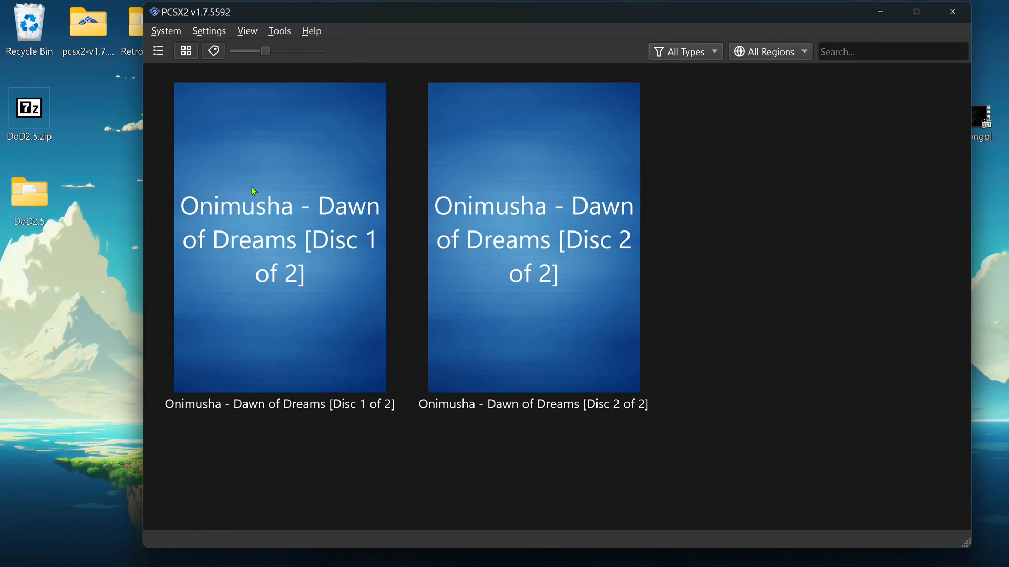
Step: In Disc 1's Properties > Graphics > Texture Replacement, enable Load Textures, then view Rendering
right_click(279, 187)
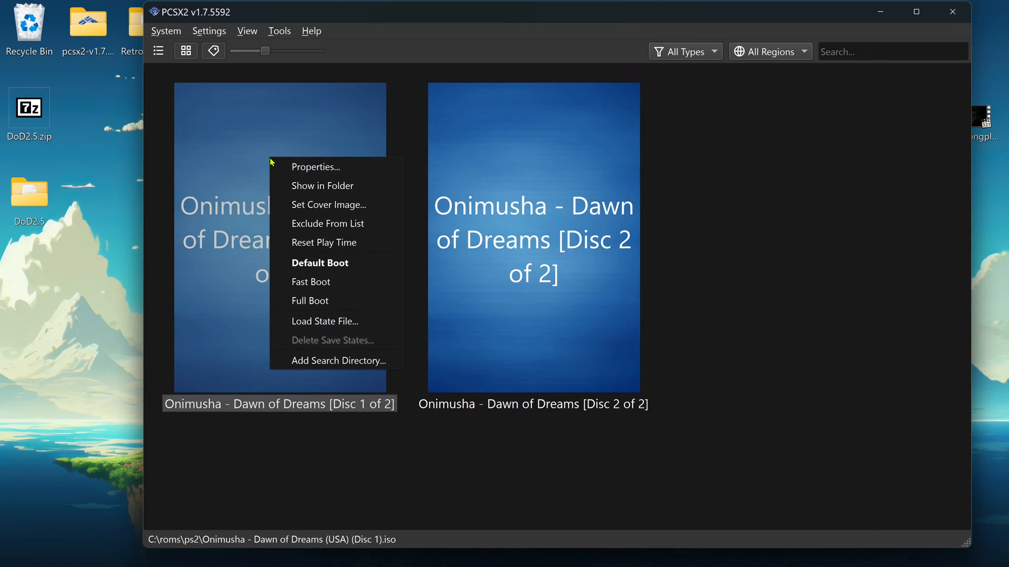
click(315, 167)
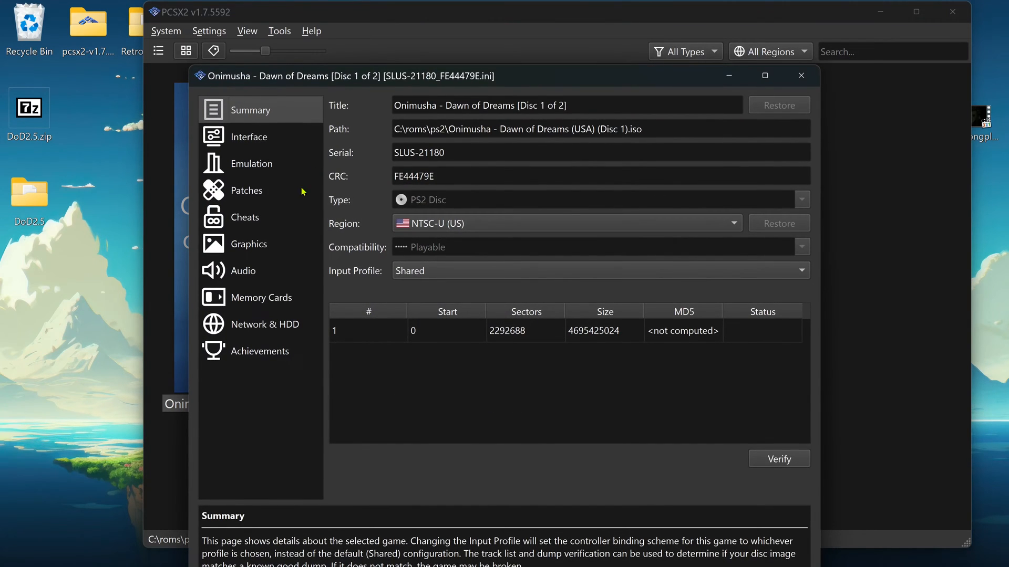
click(248, 243)
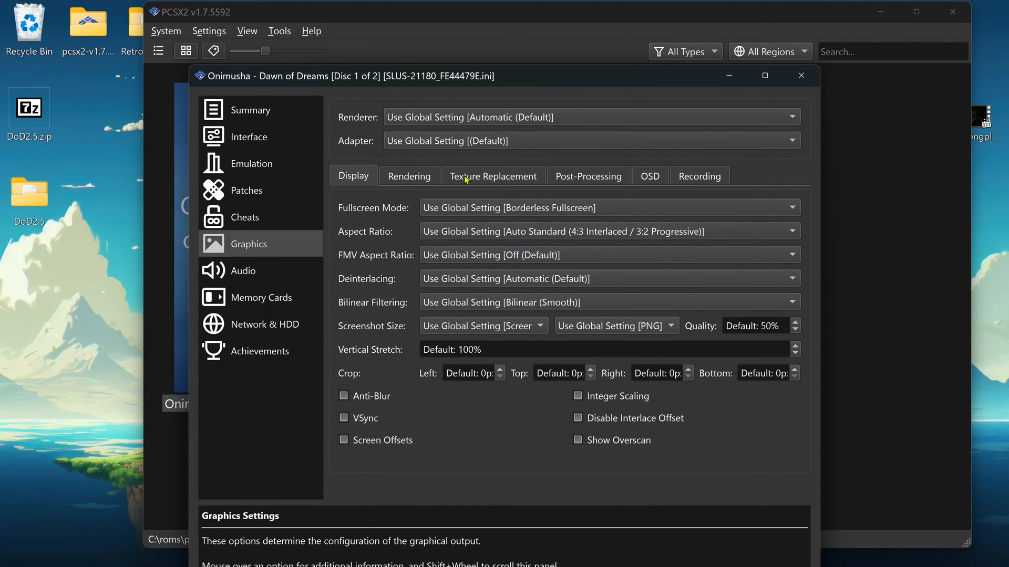
click(492, 176)
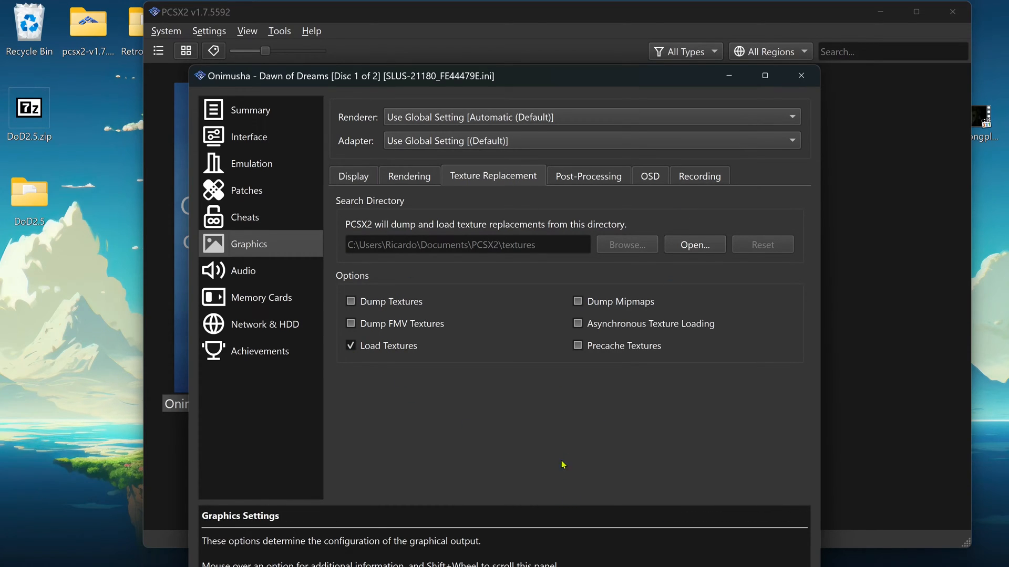
click(409, 175)
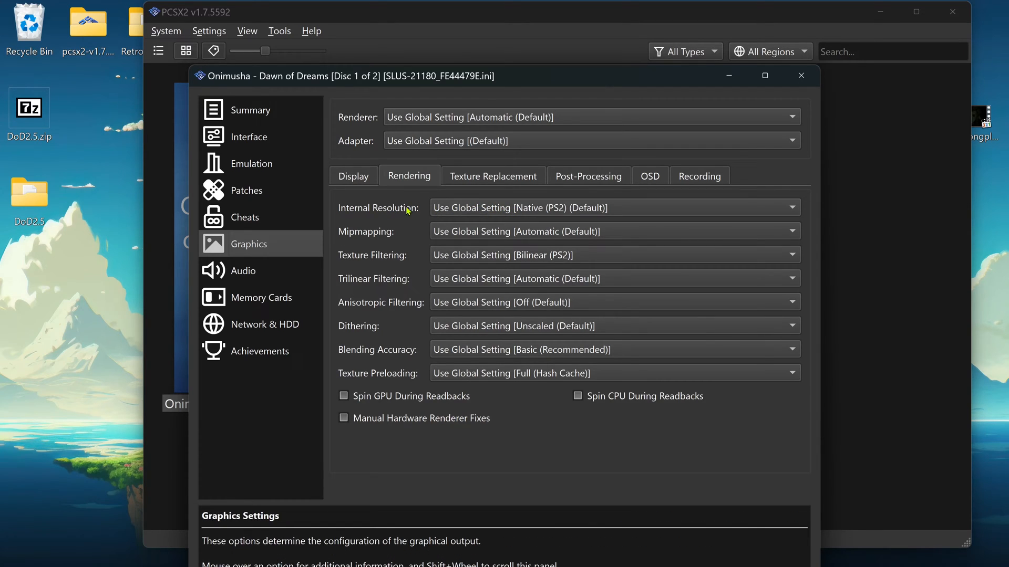
Step: Pick an Internal Resolution for Disc 1 and boot Onimusha - Dawn of Dreams Disc 1
click(611, 207)
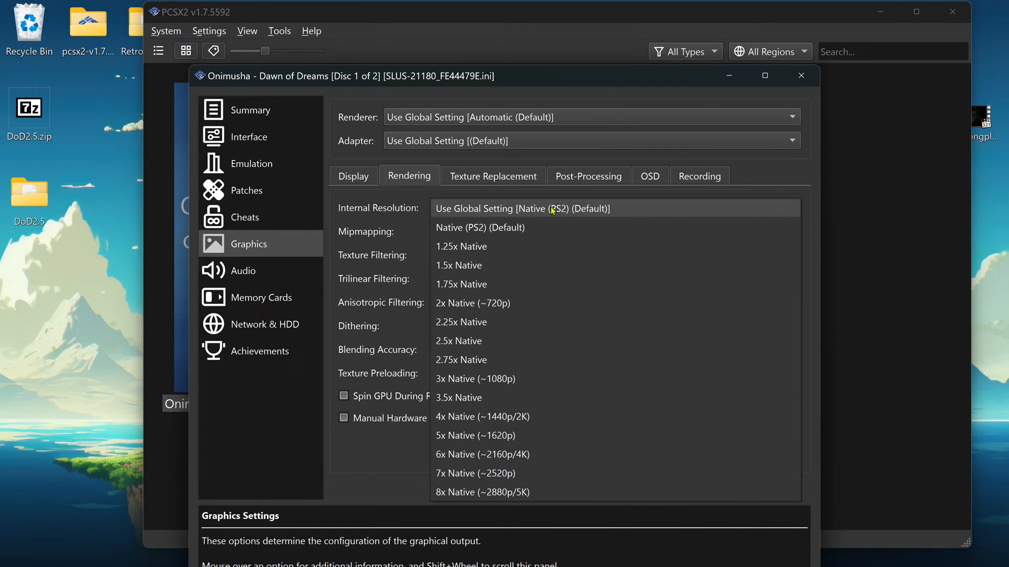
mouse_move(524, 454)
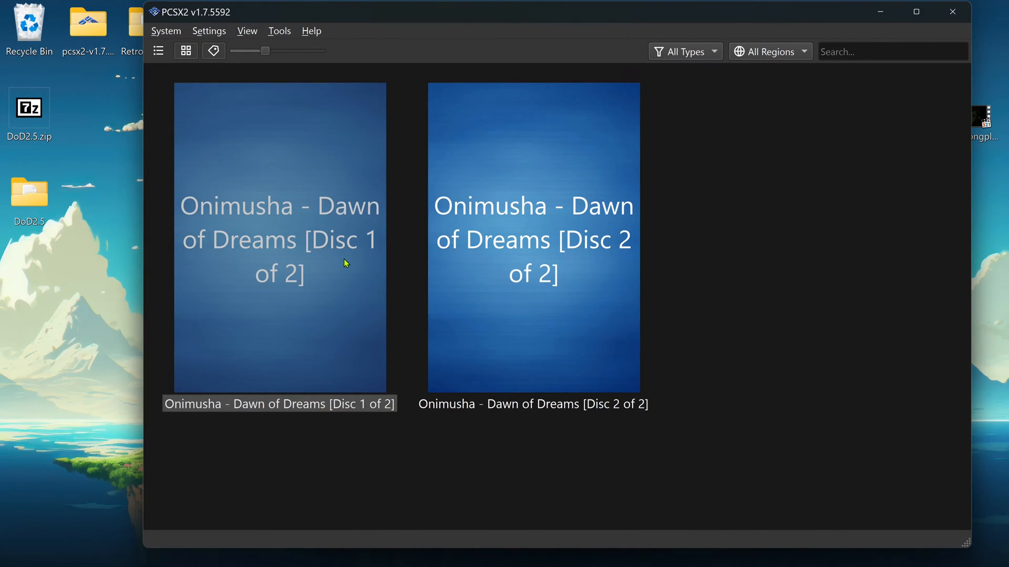
double_click(279, 239)
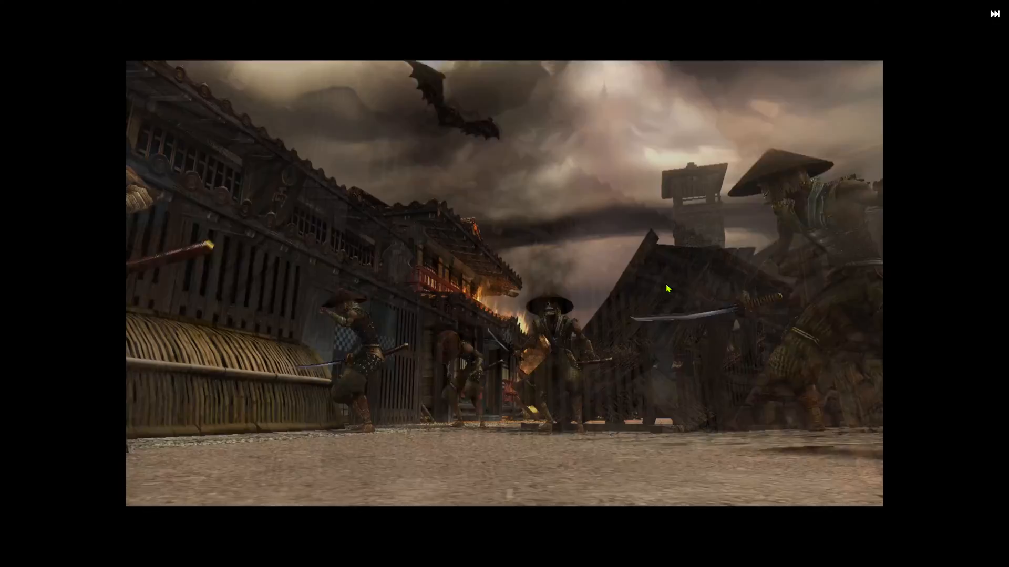